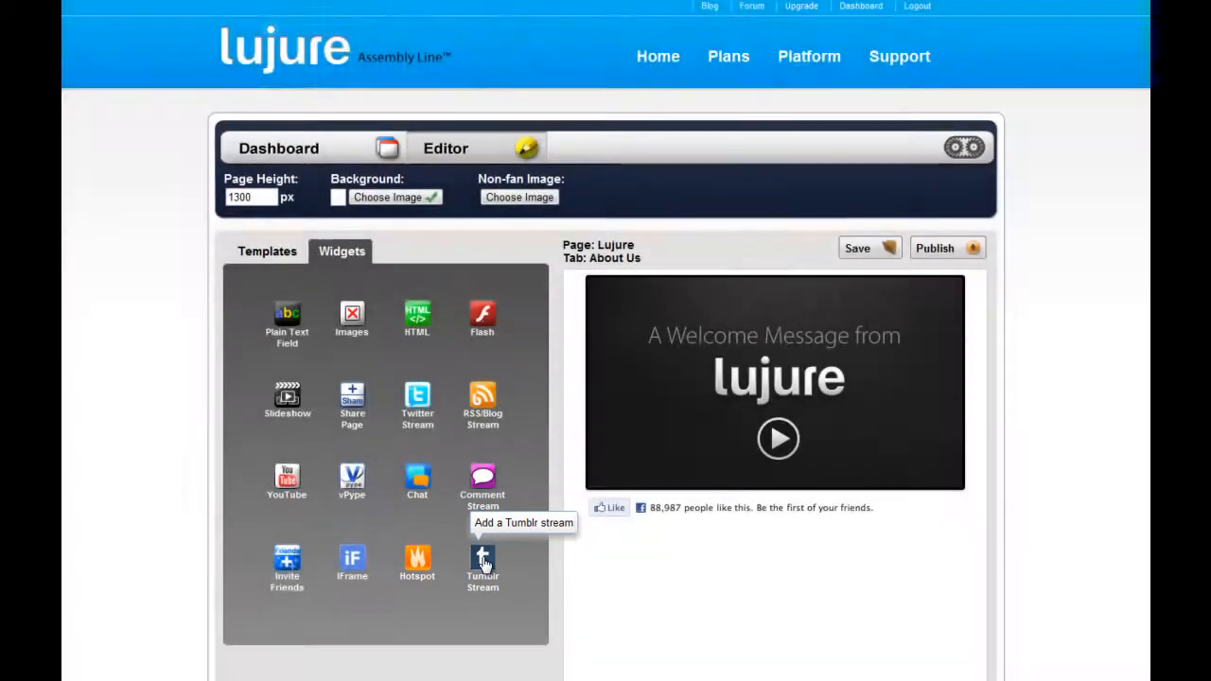
Drag the Tumblr Stream widget onto the About Us canvas below the welcome video.
left_click_drag(483, 563, 643, 567)
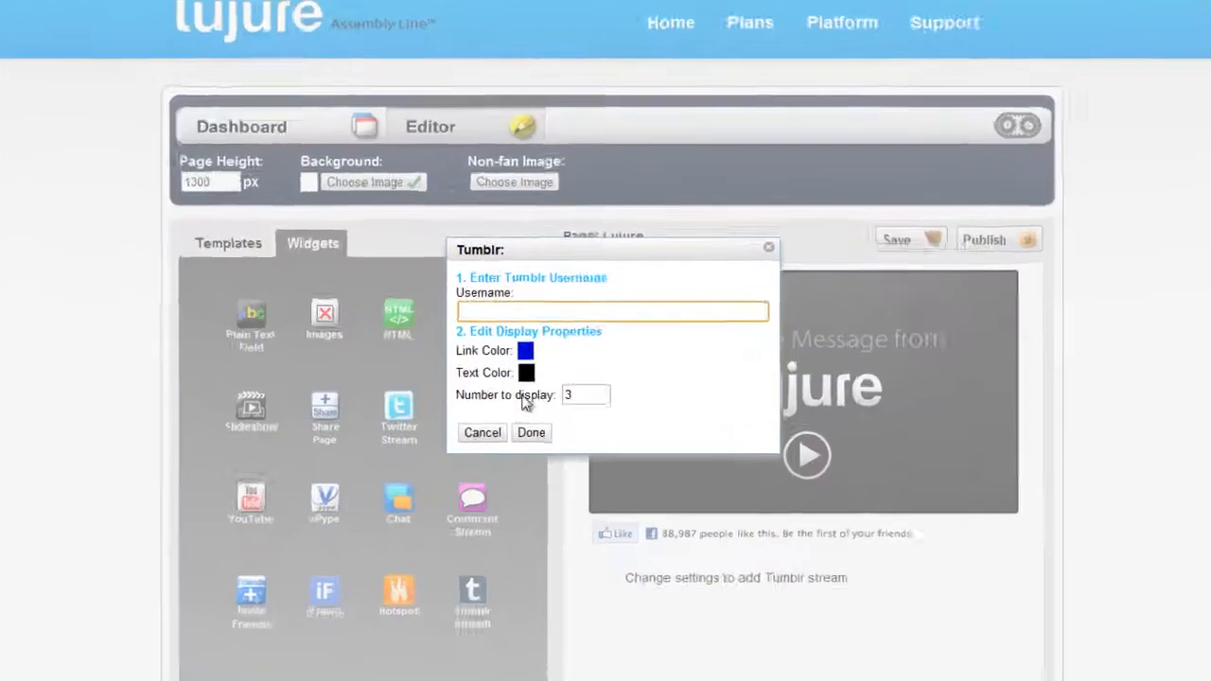
Enter the Tumblr username 'john' and set the link colour to dark grey.
type("j")
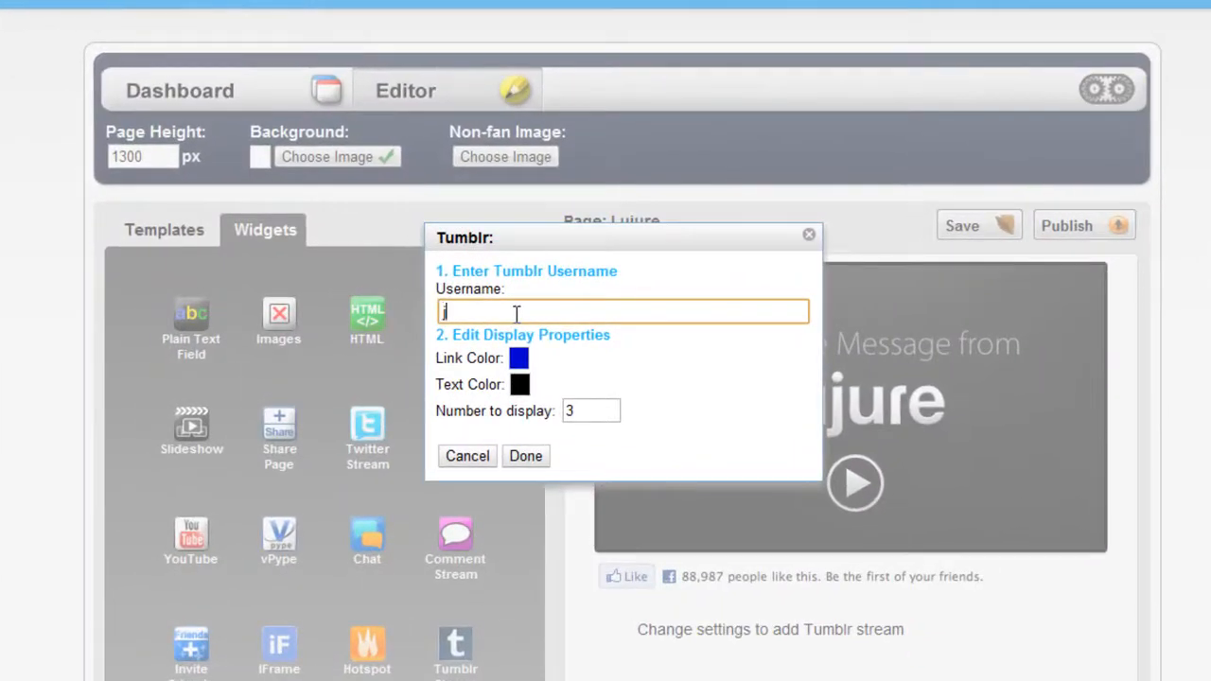
type("ohn")
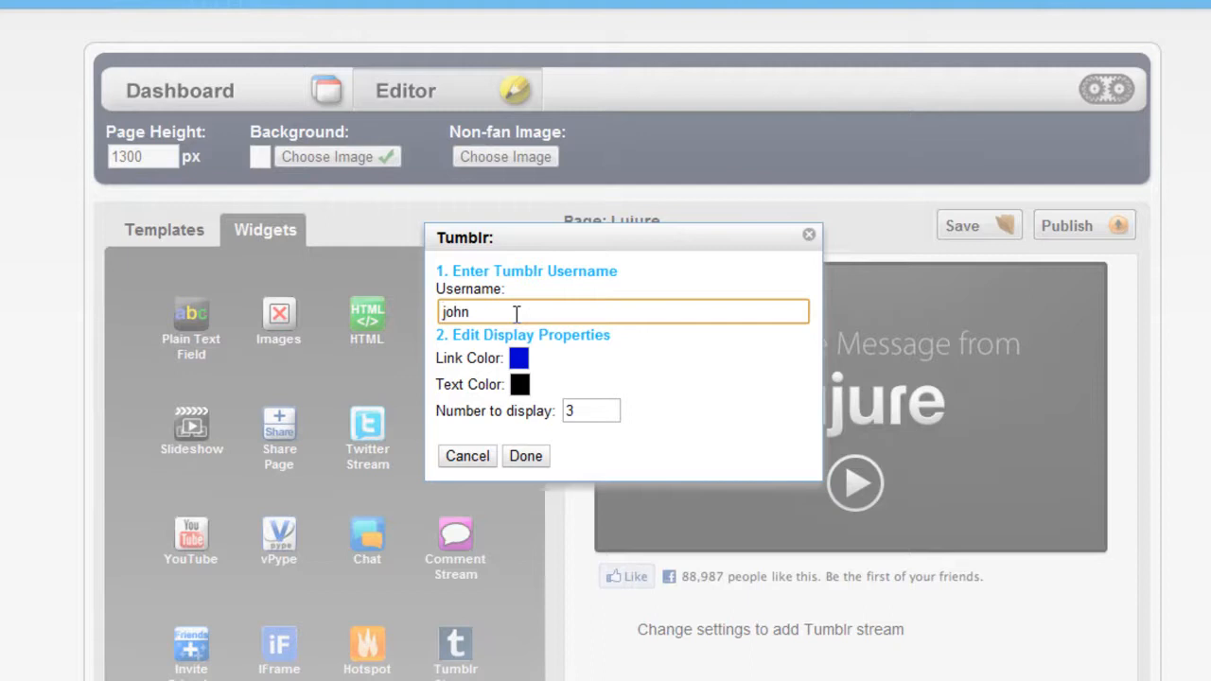
left_click(518, 358)
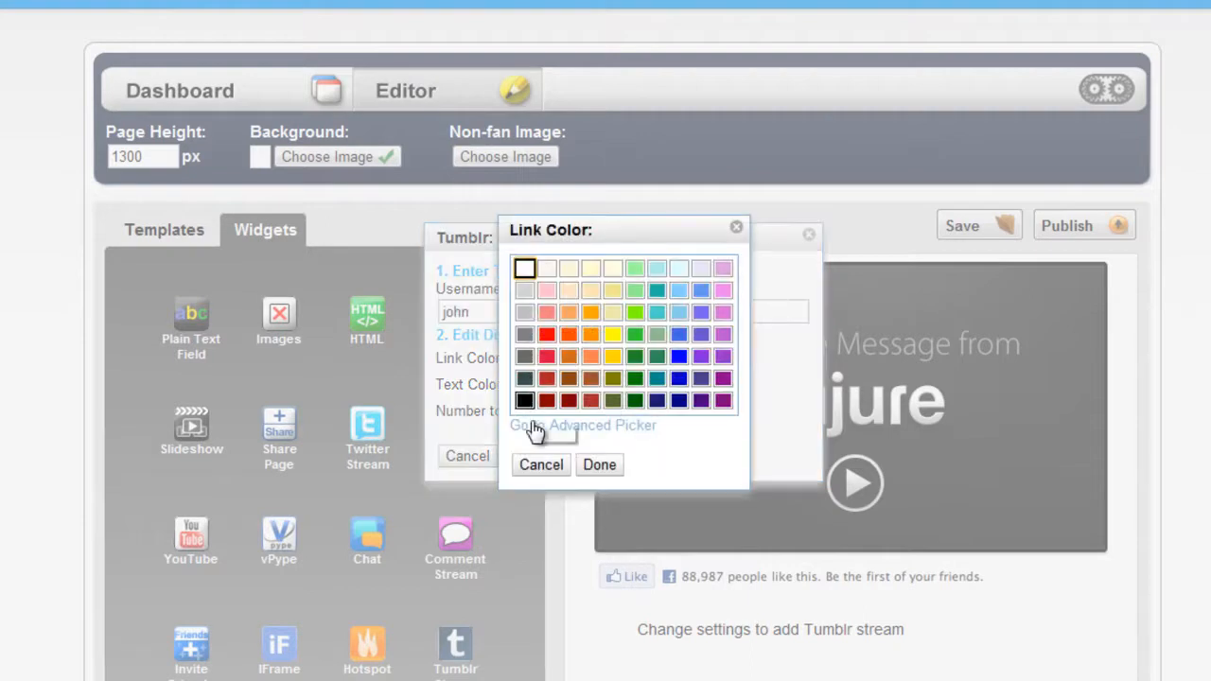
left_click(583, 425)
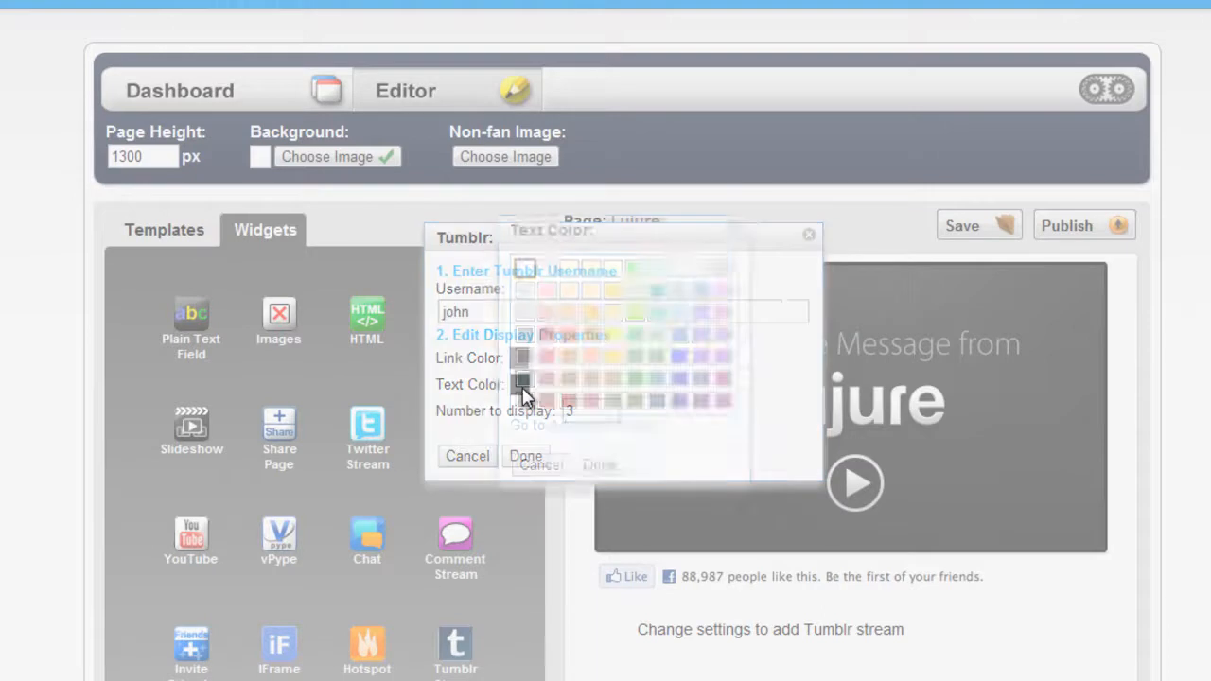
Set the stream's text colour to dark grey and display 10 posts.
left_click(522, 384)
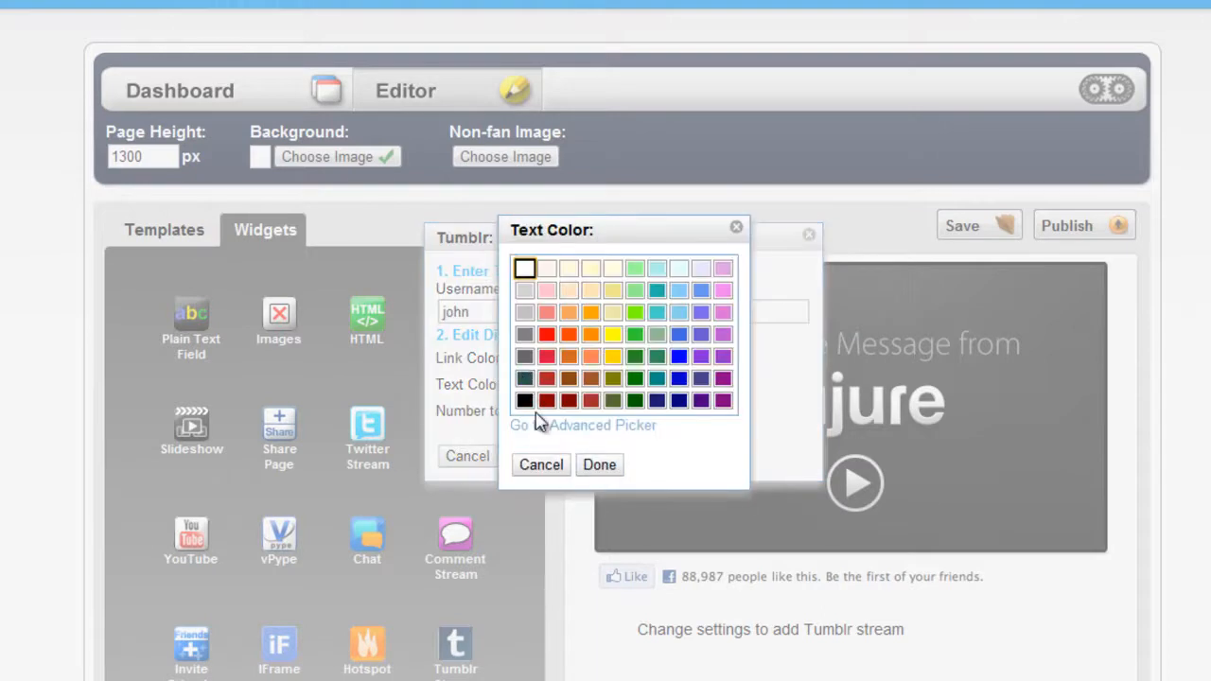
left_click(603, 425)
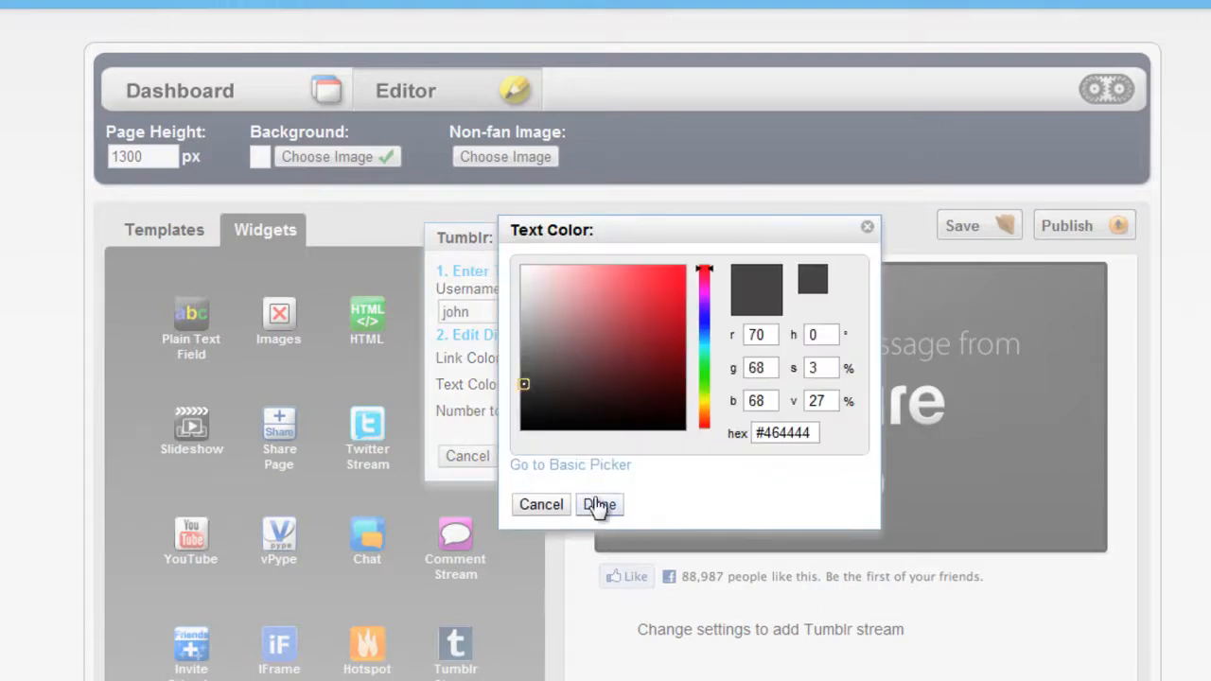
left_click(599, 504)
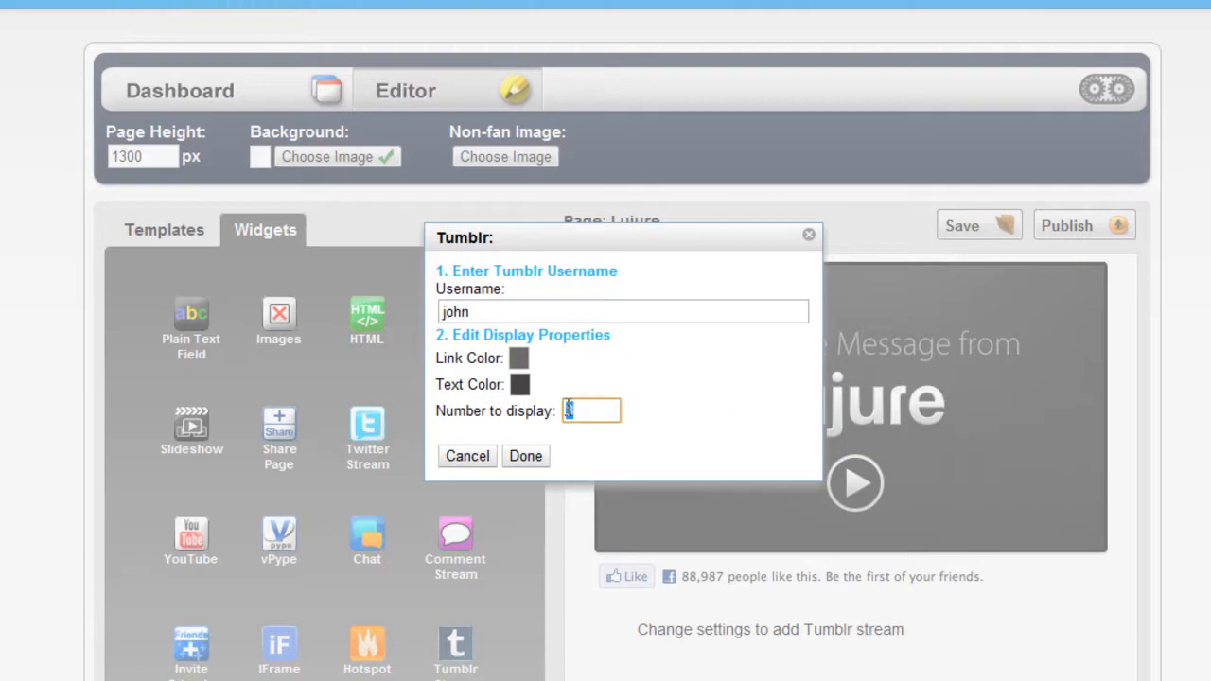
type("10")
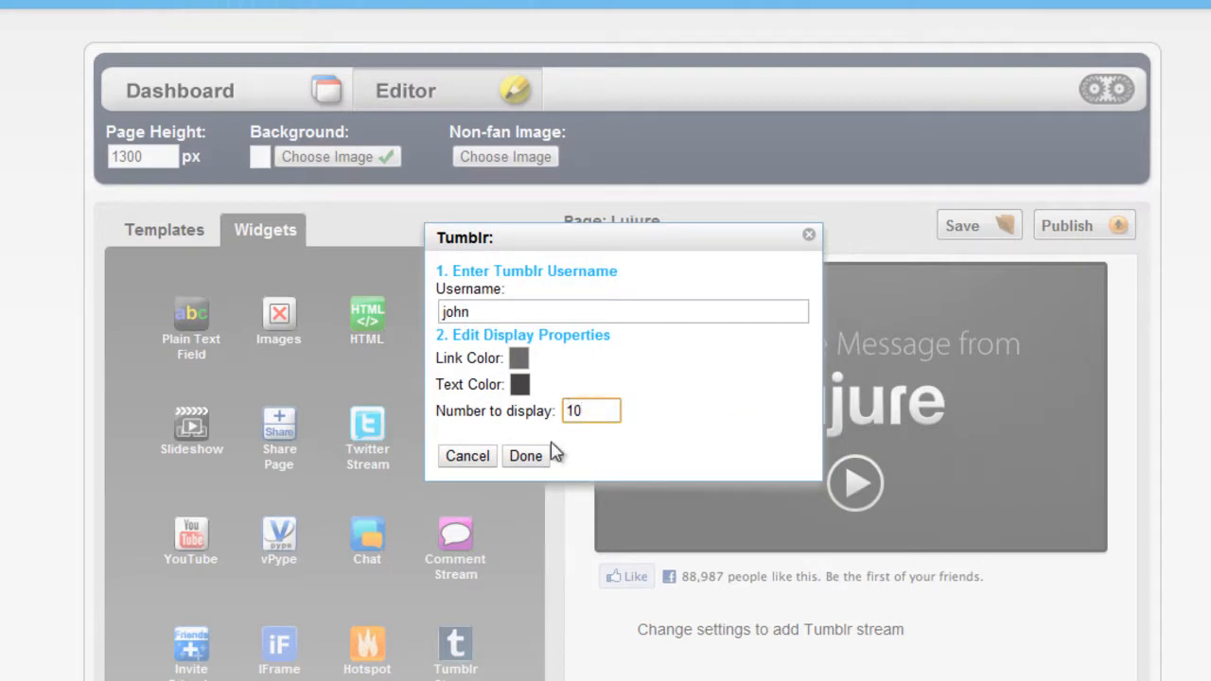
Apply the Tumblr settings, check the ten-post stream, and publish the About Us tab.
left_click(524, 455)
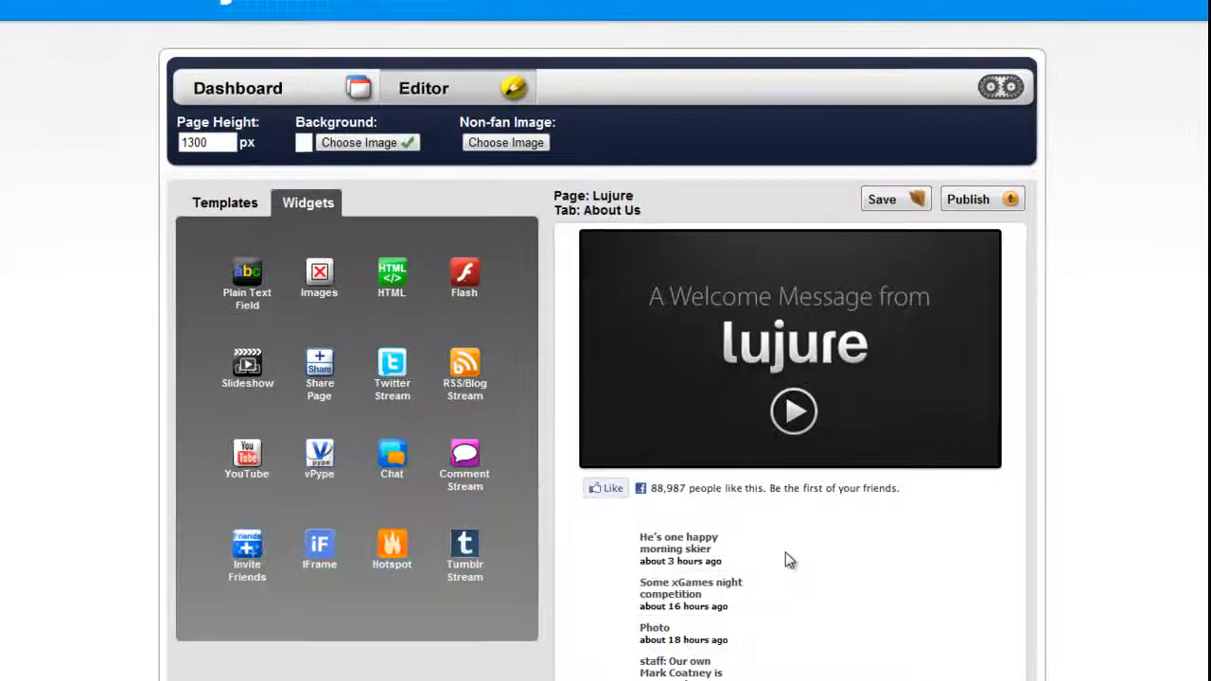
scroll("down", 3)
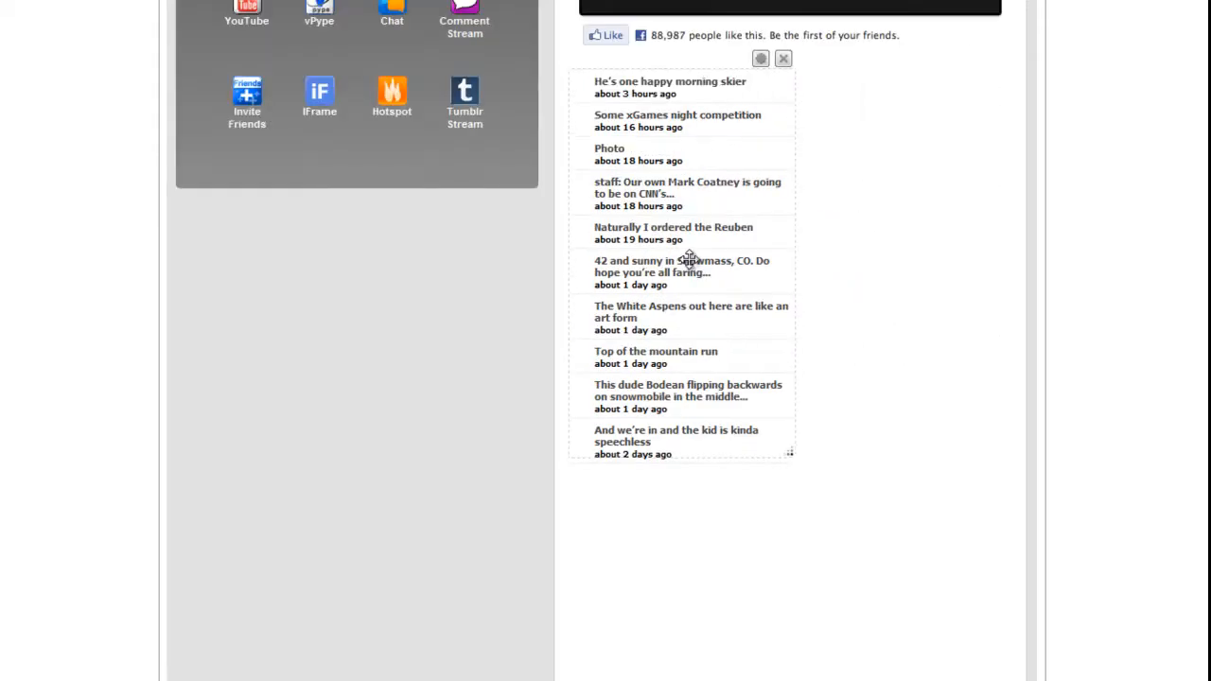
scroll("up", 3)
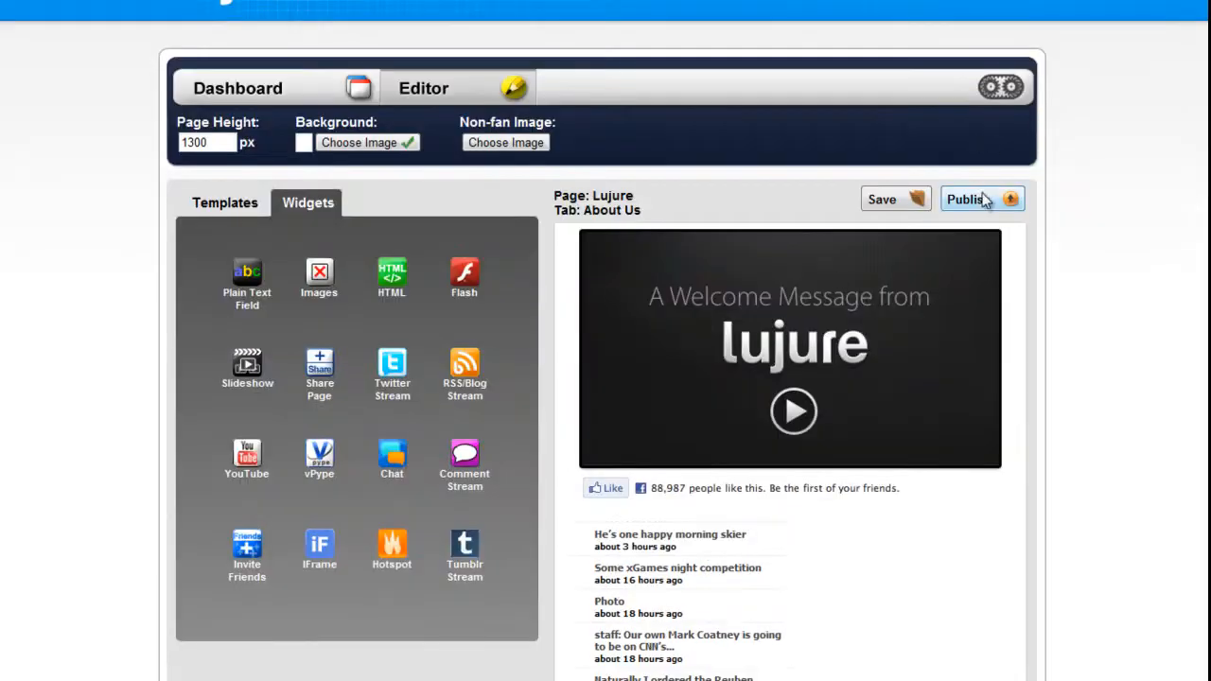
left_click(974, 199)
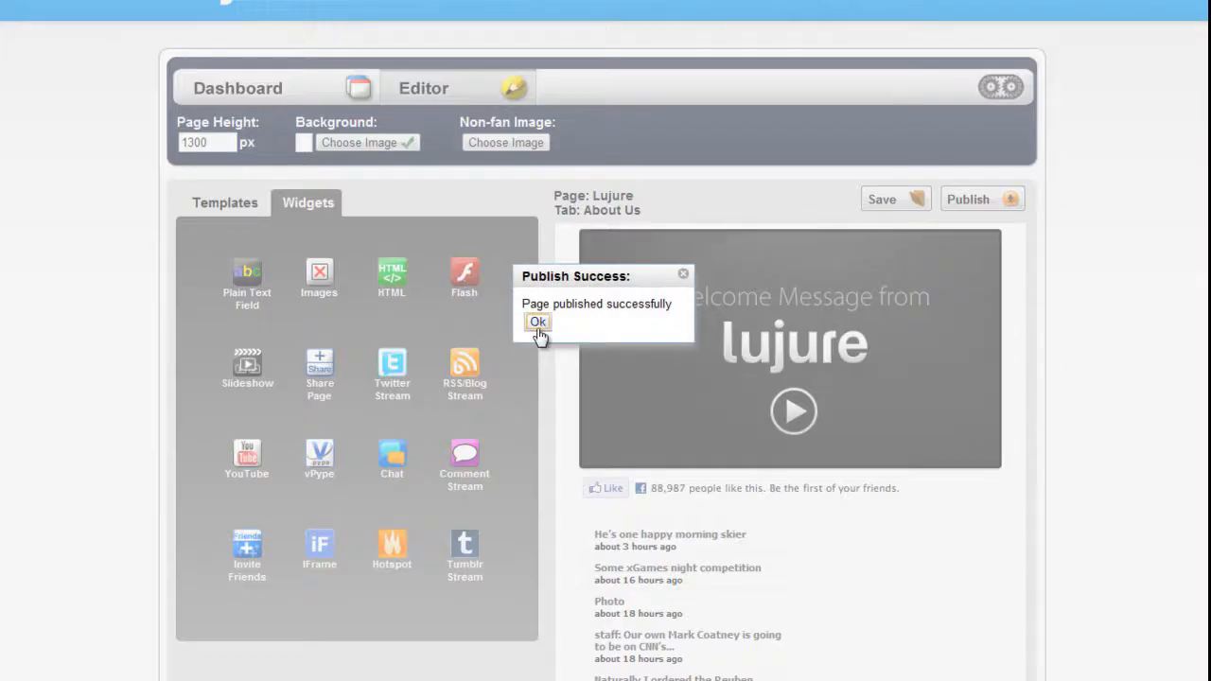
left_click(538, 322)
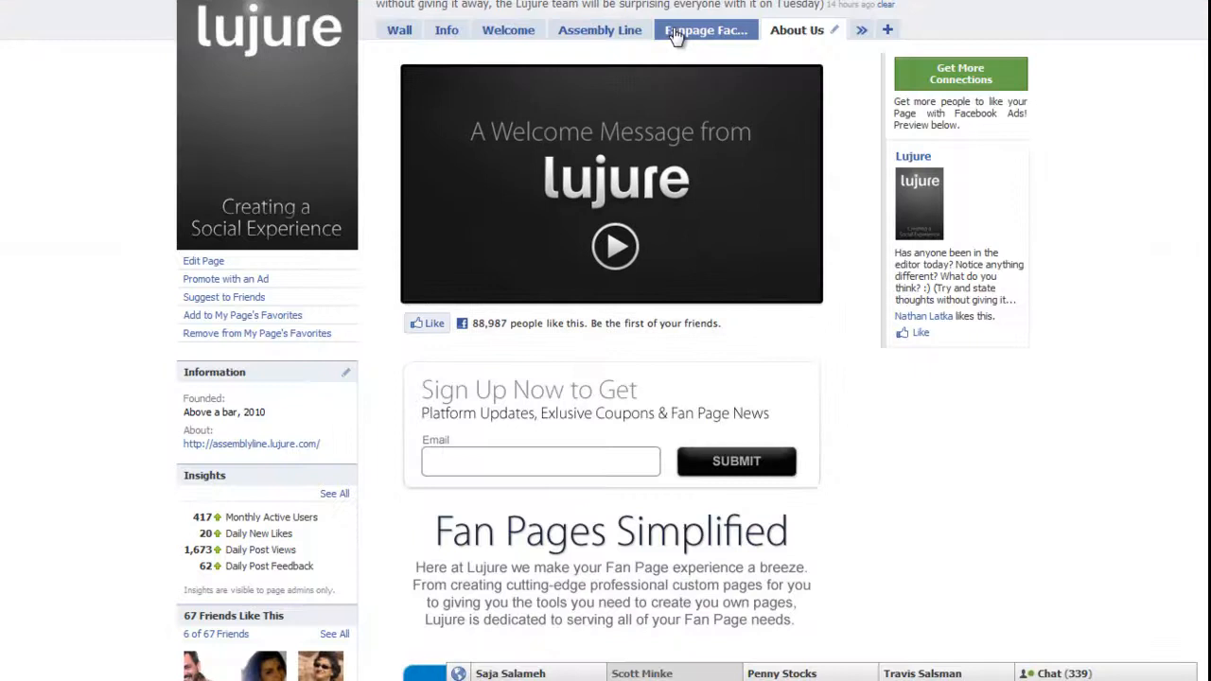
Switch from the Wall to About Us and scroll to the ten-post Tumblr stream.
left_click(399, 29)
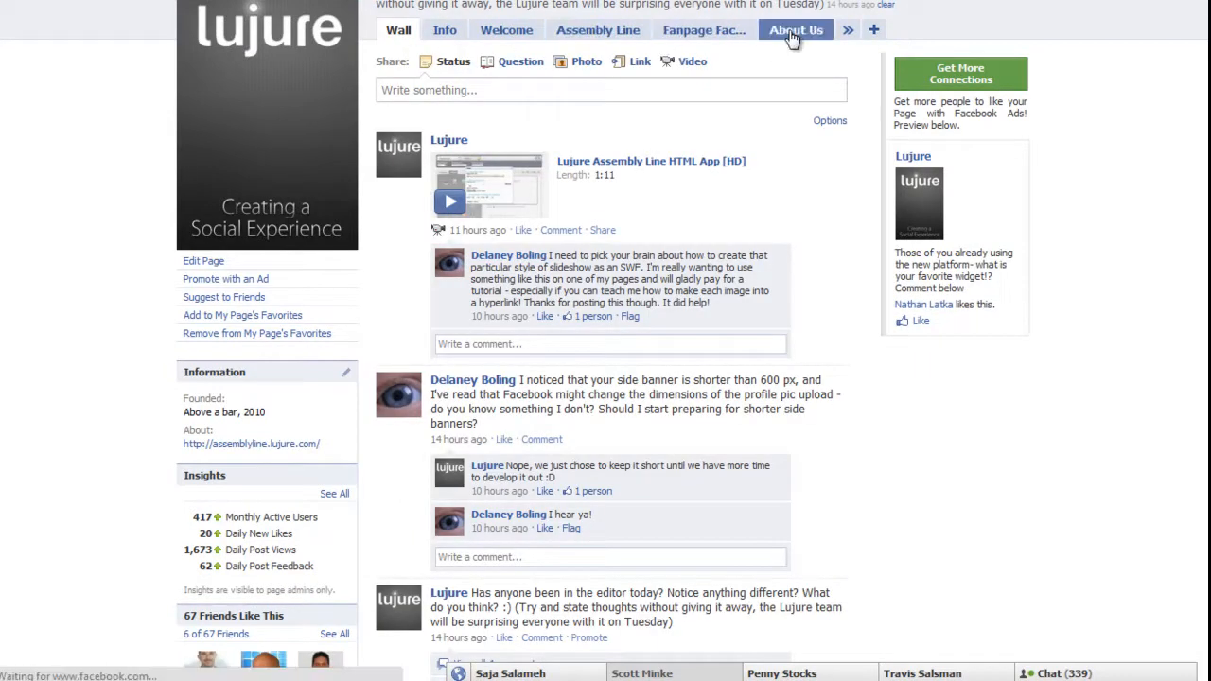
left_click(796, 29)
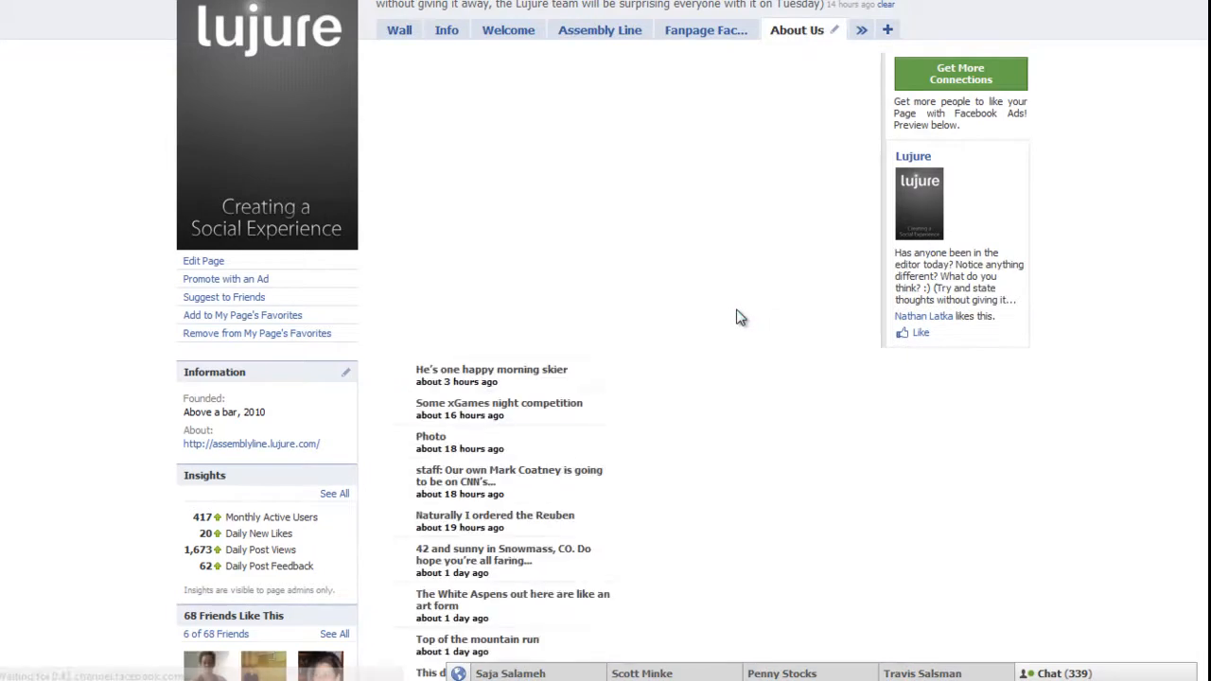
scroll("down", 3)
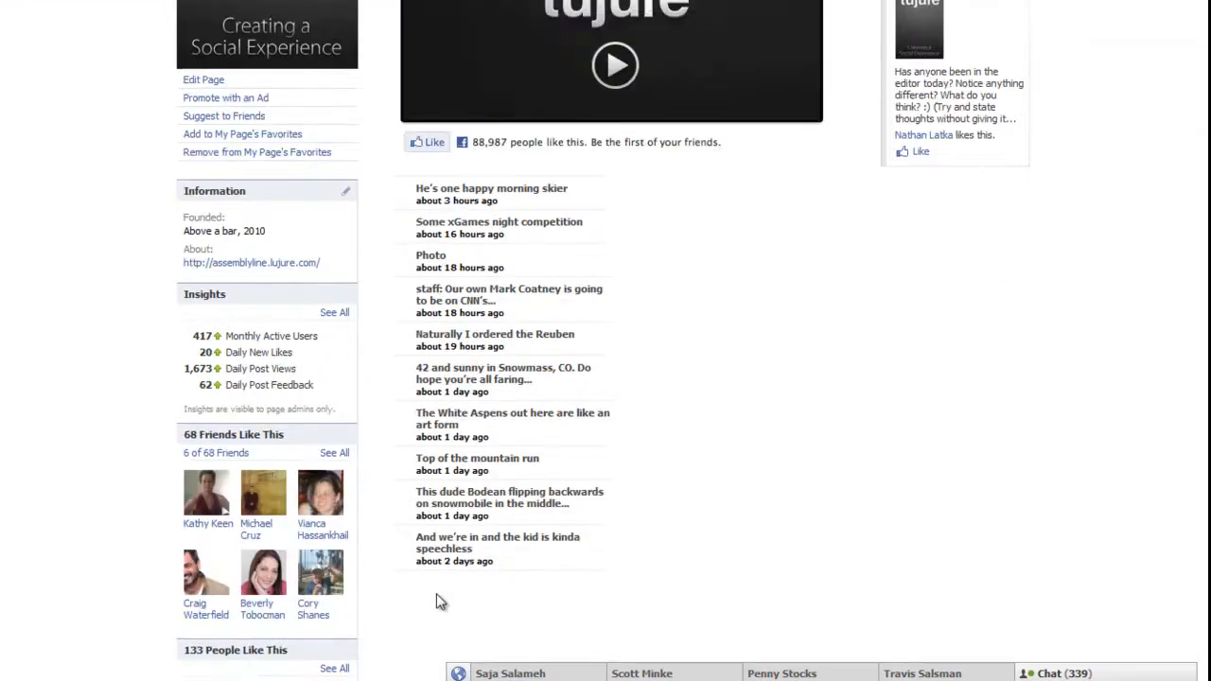